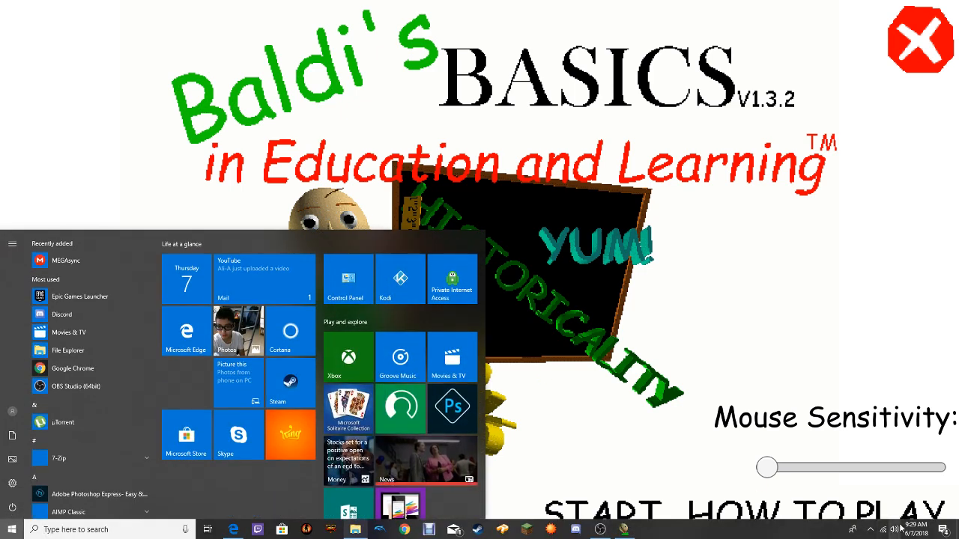
Start the run, briefly pause and resume, then walk forward through the school halls.
click(899, 529)
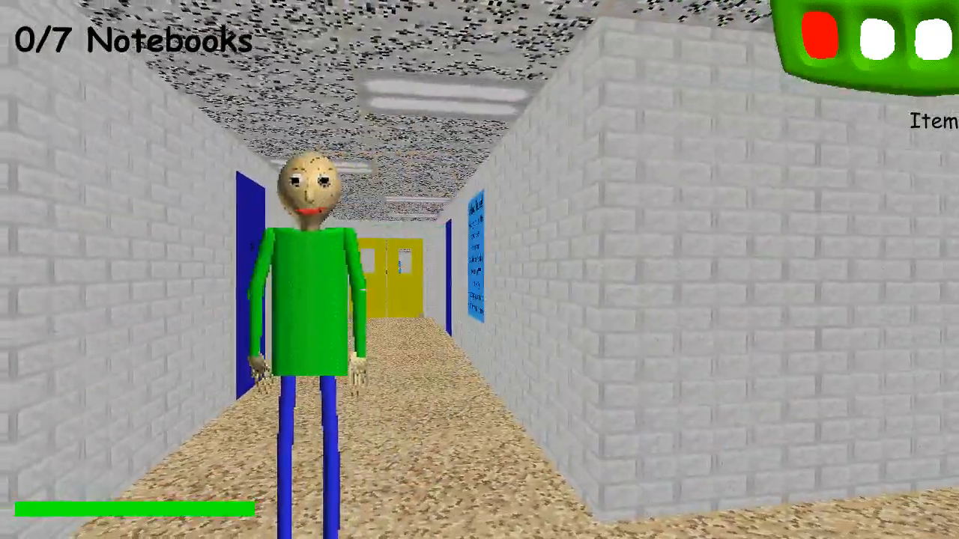
key(Escape)
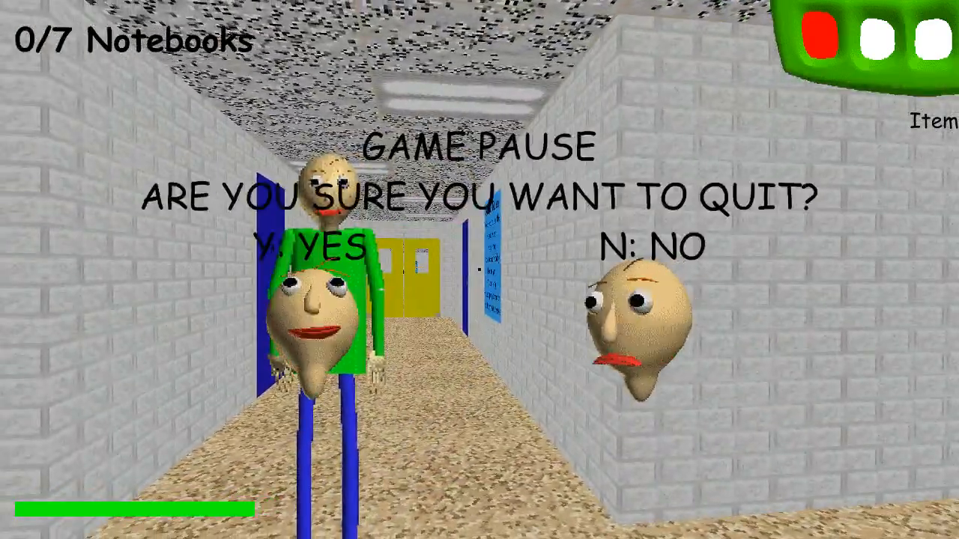
key(n)
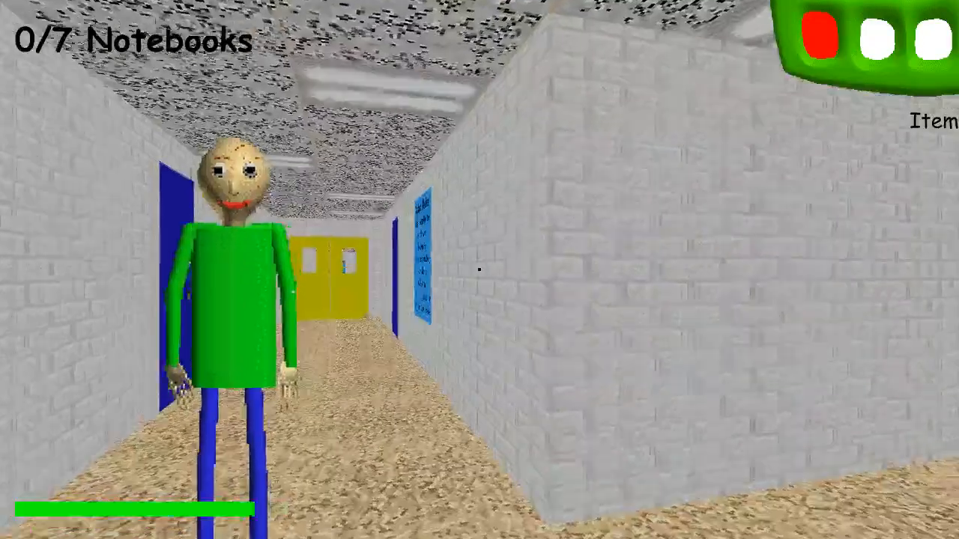
key(w)
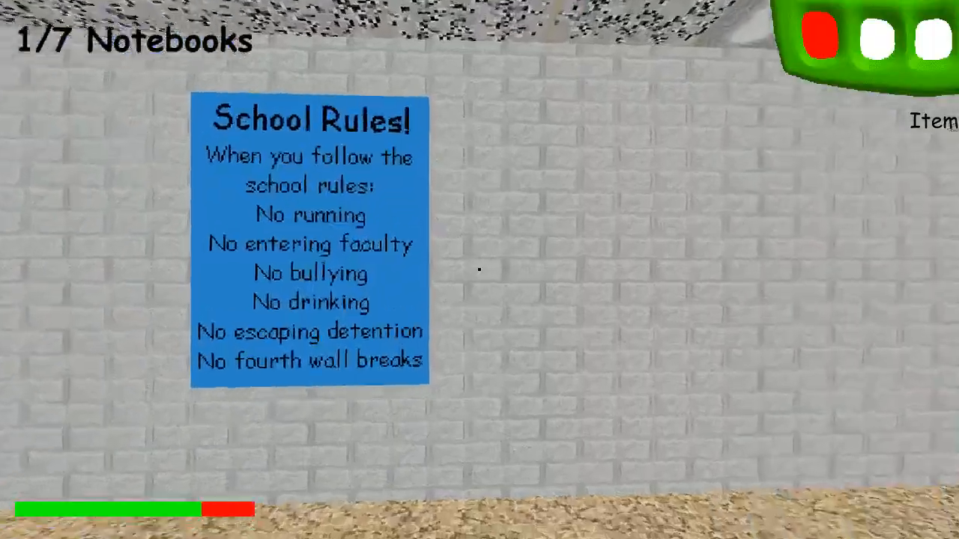
mouse_move(480, 270)
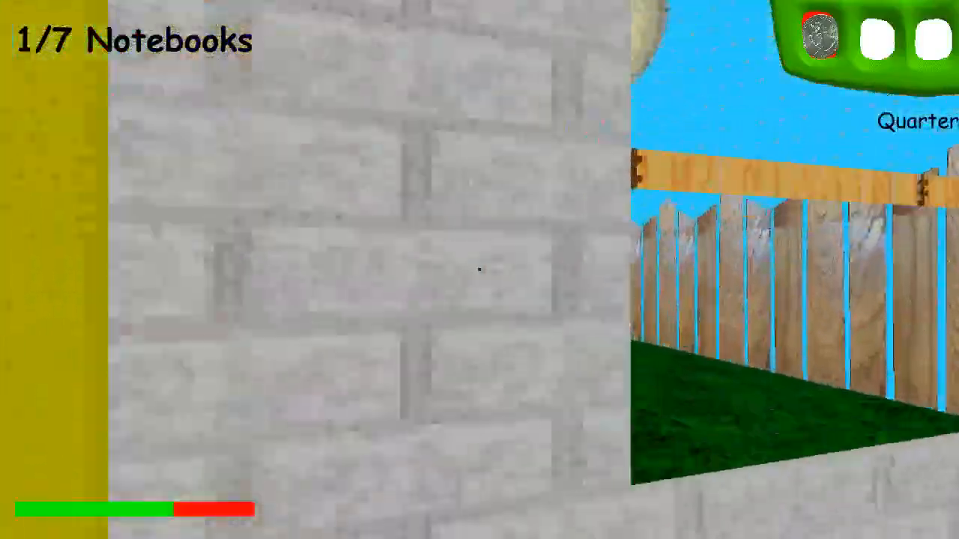
mouse_move(479, 269)
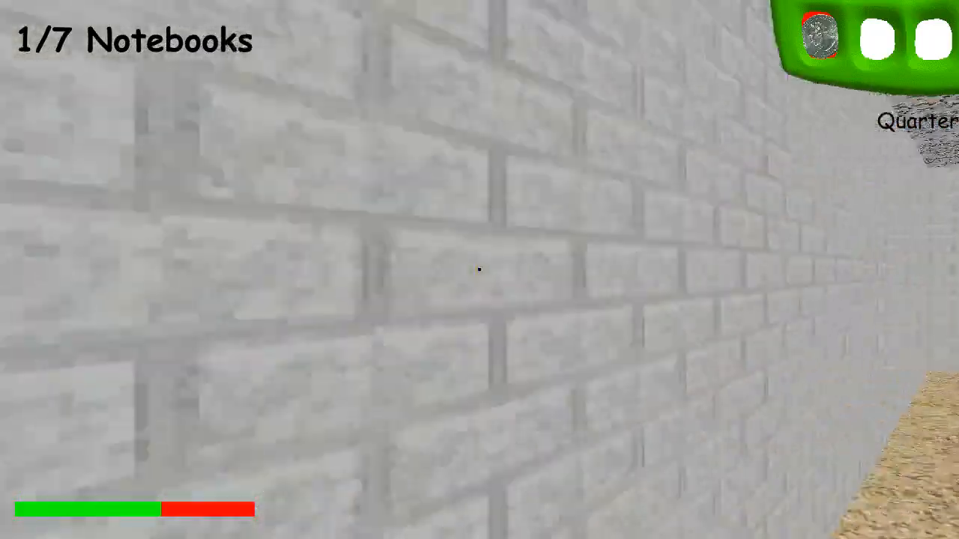
mouse_move(480, 270)
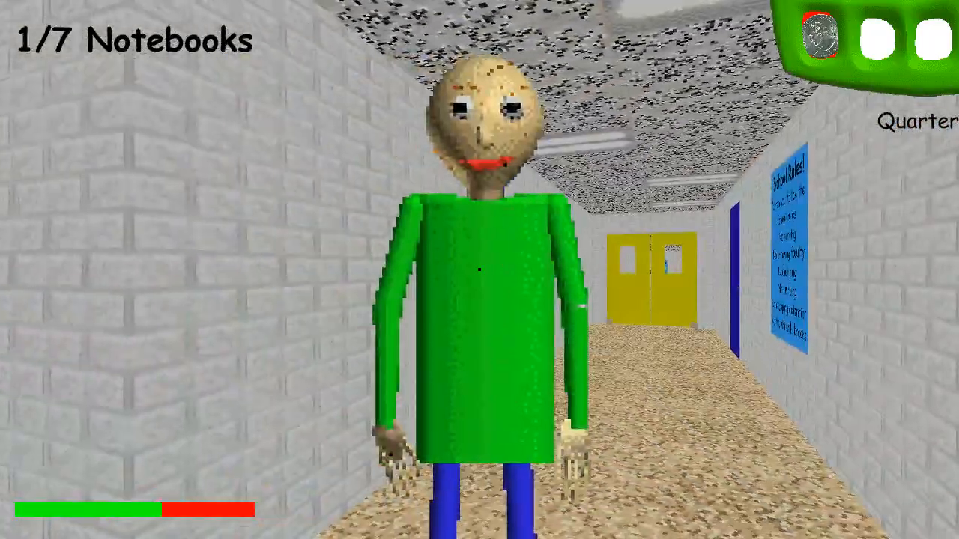
key(w)
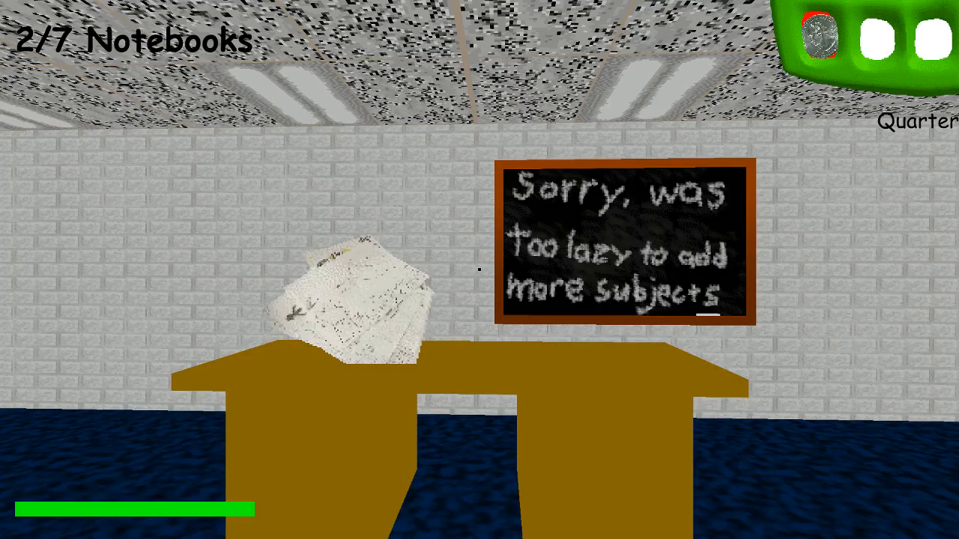
mouse_move(479, 270)
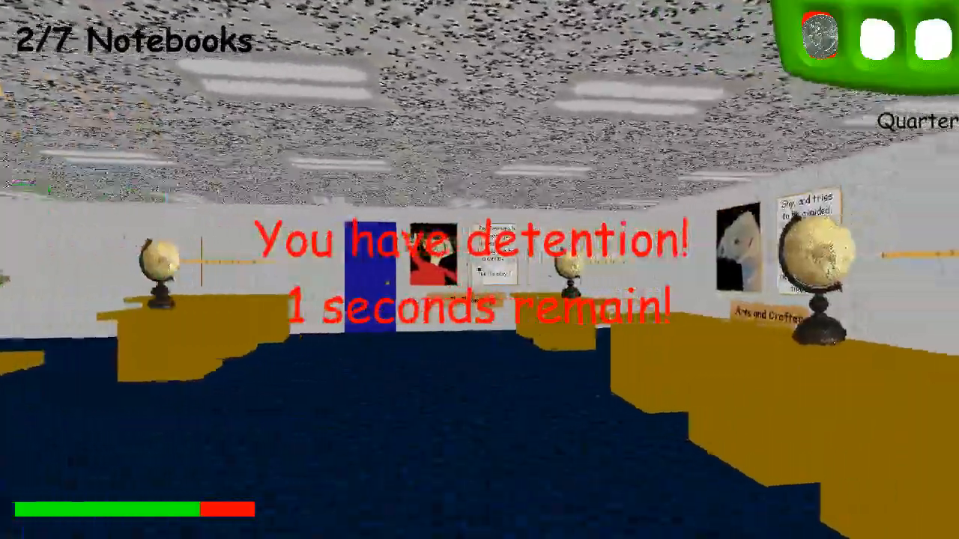
mouse_move(479, 269)
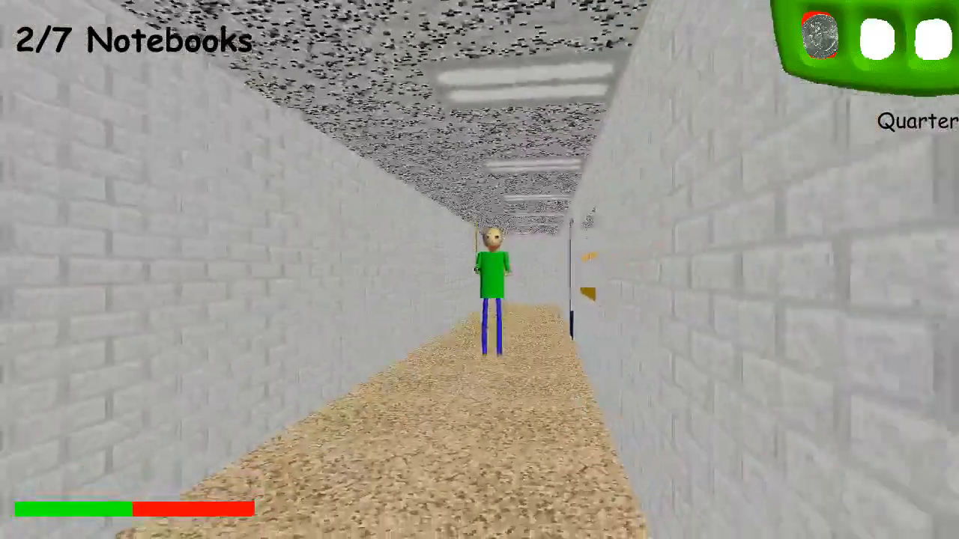
key(w)
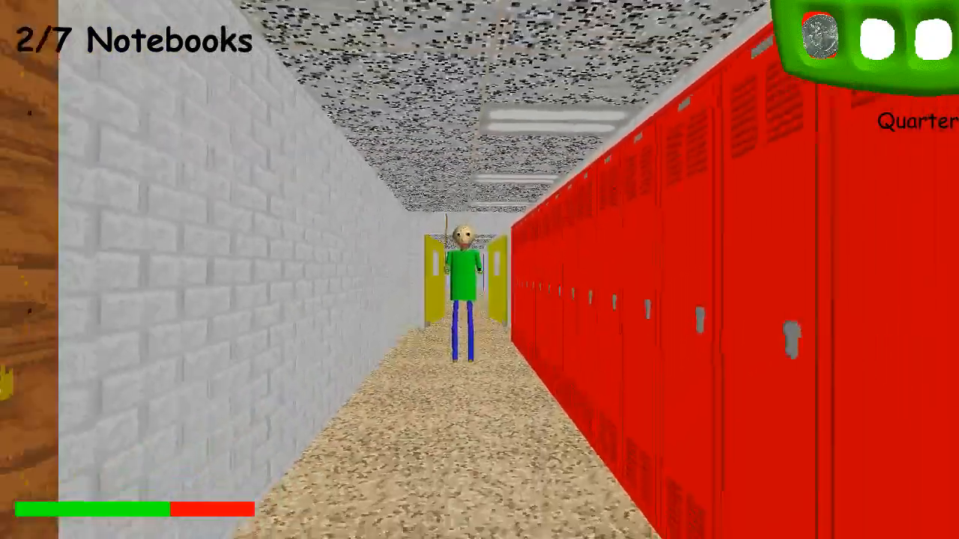
key(w)
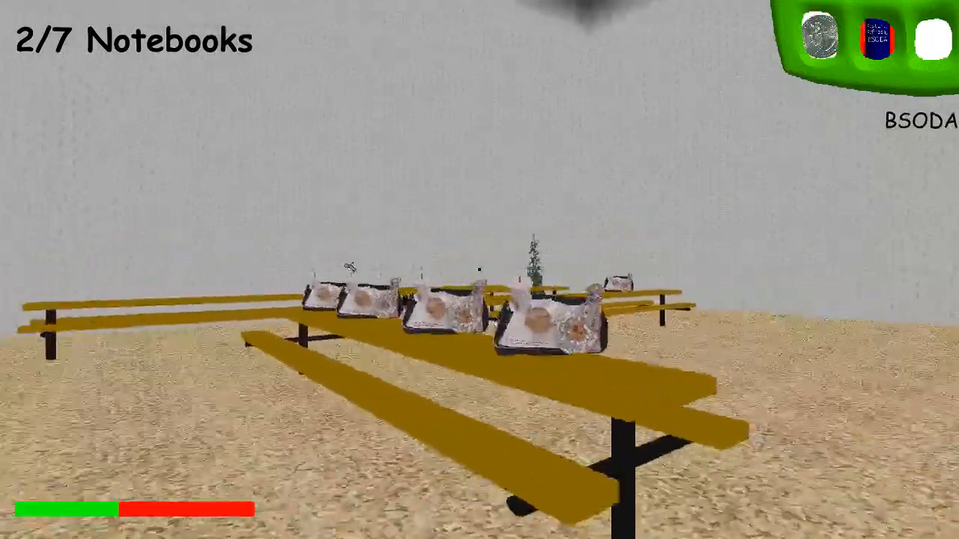
mouse_move(480, 270)
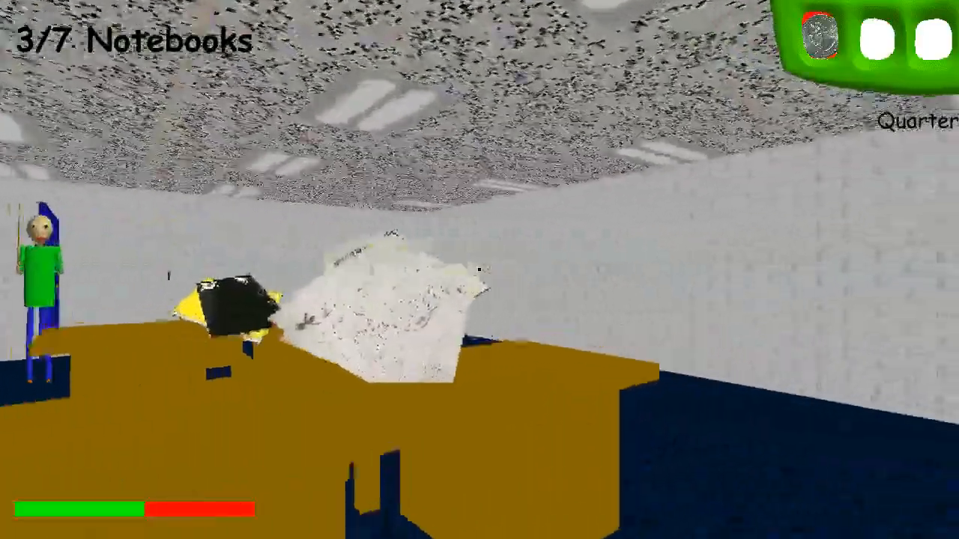
mouse_move(480, 270)
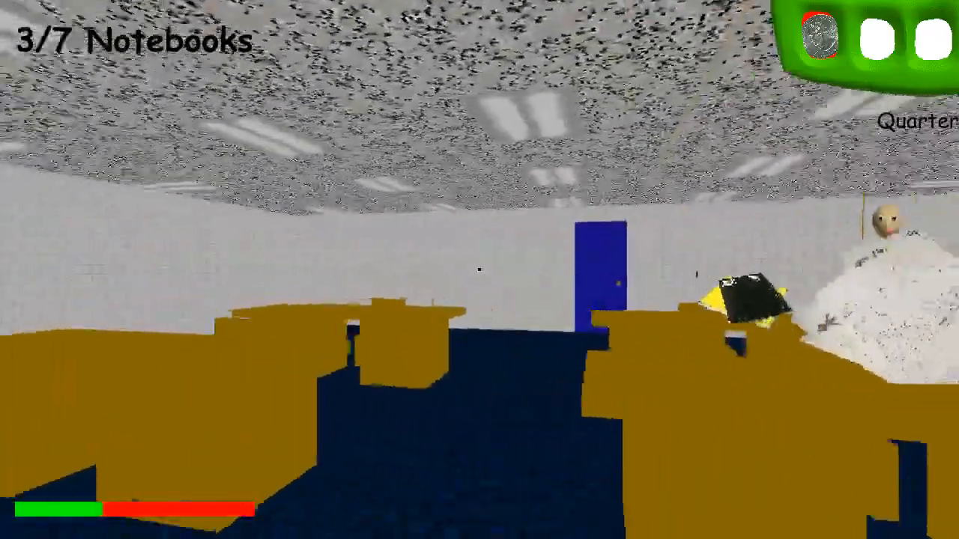
mouse_move(479, 270)
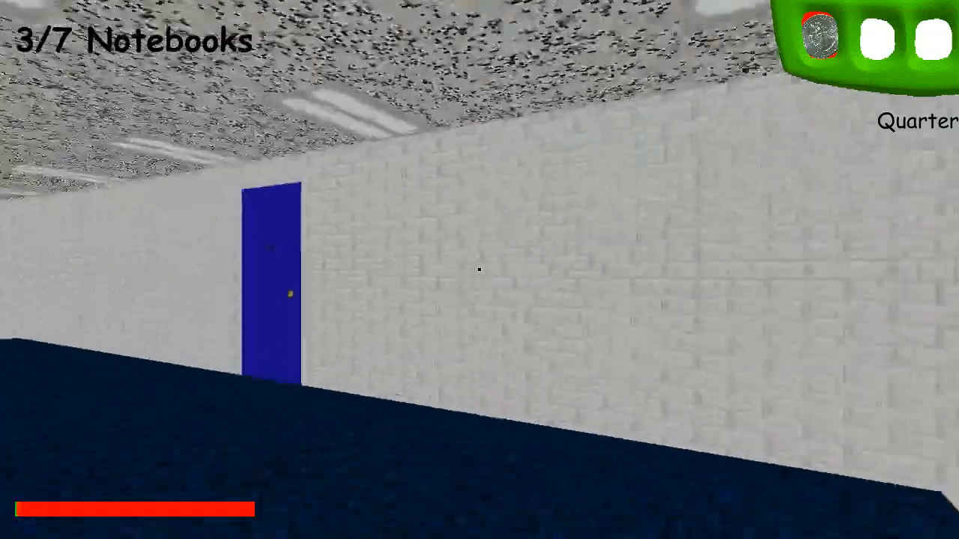
mouse_move(479, 270)
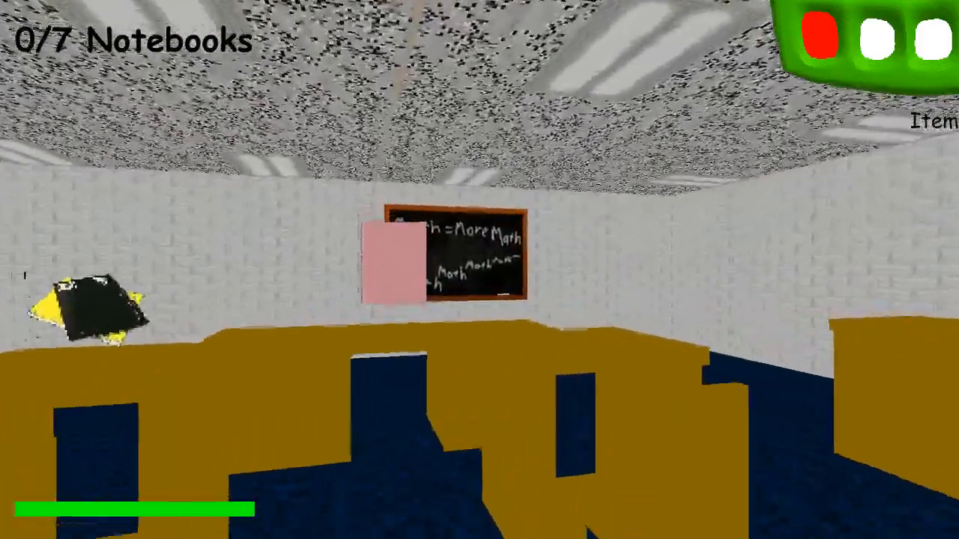
mouse_move(479, 269)
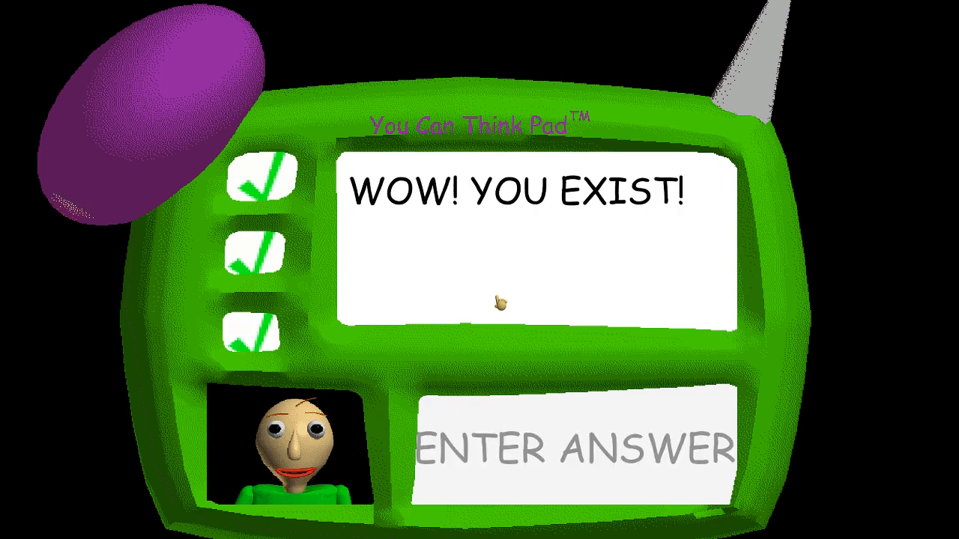
mouse_move(459, 293)
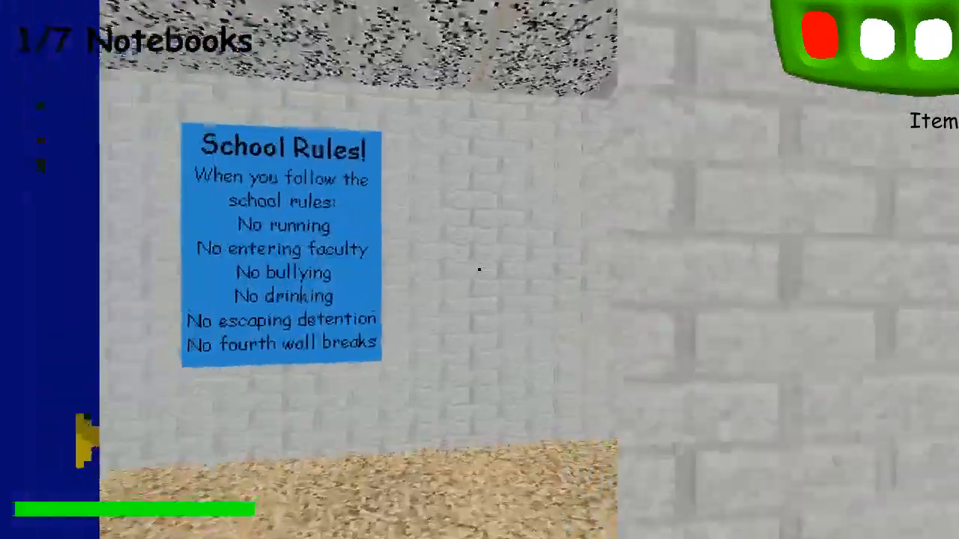
mouse_move(479, 270)
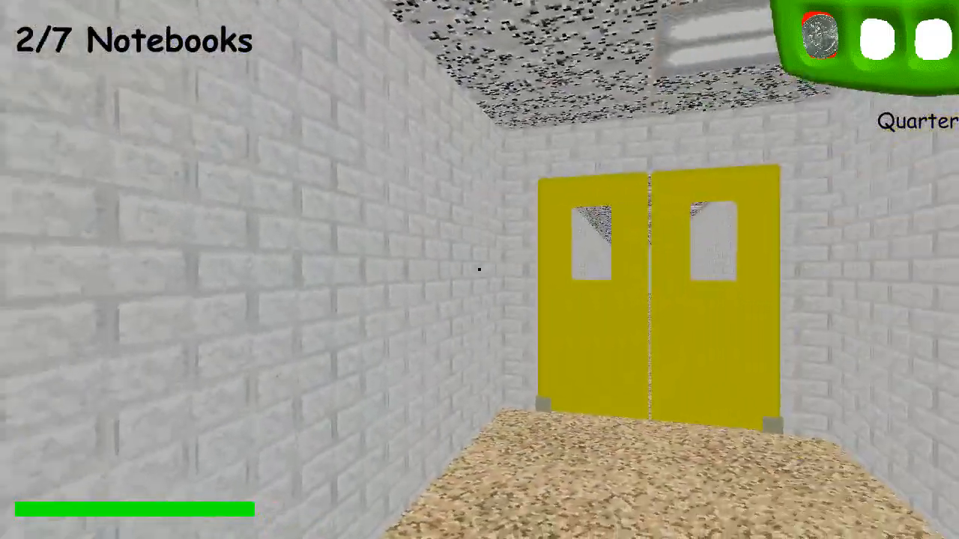
Walk down the hallway past room 99 toward the red lockers at the hall's end.
key(W)
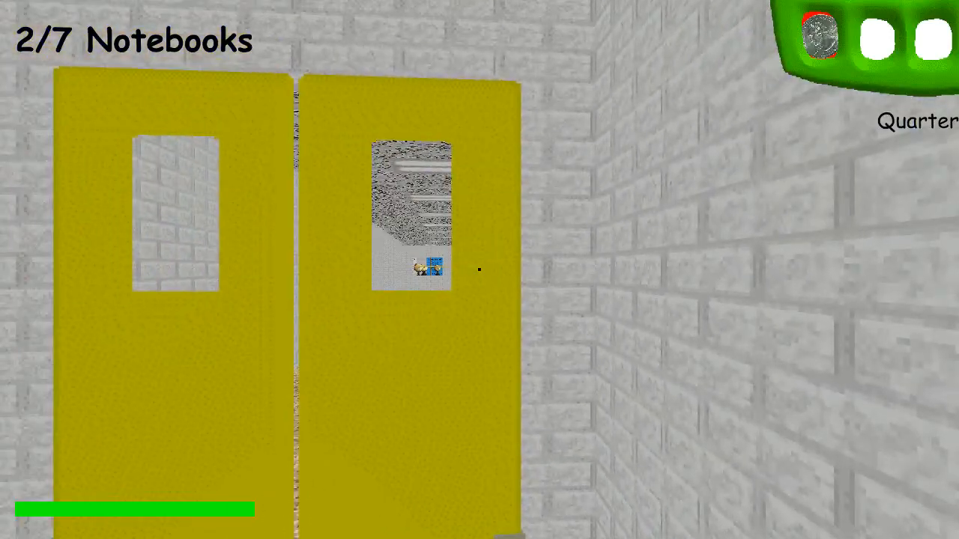
mouse_move(480, 270)
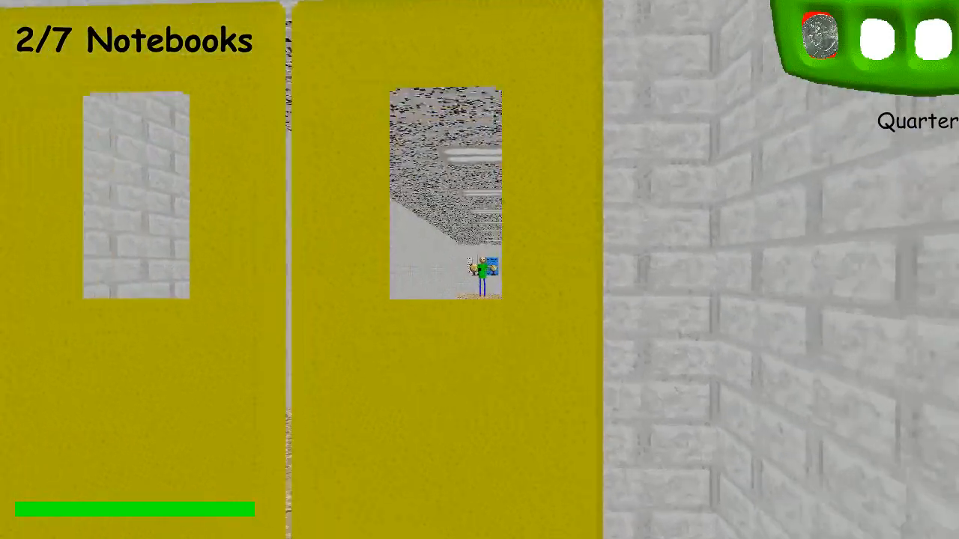
key(W)
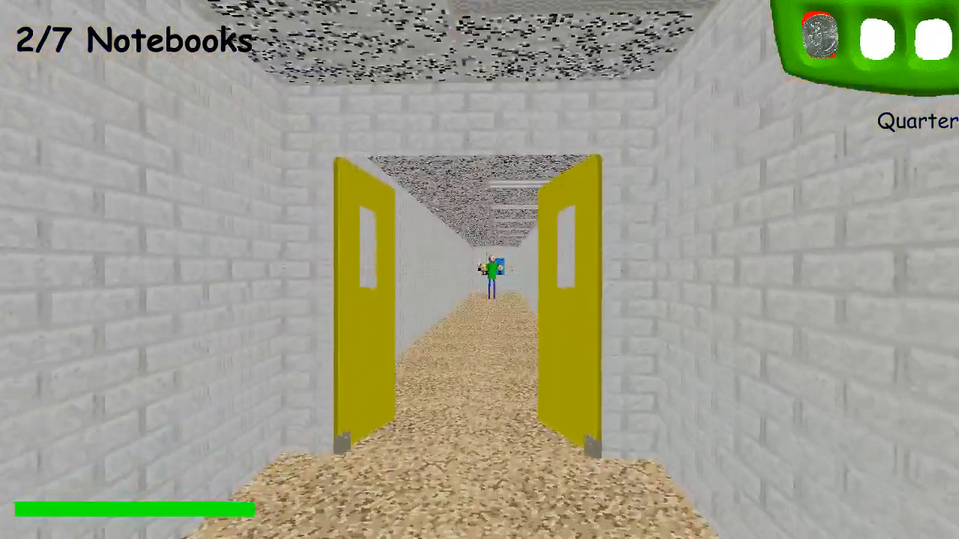
key(W)
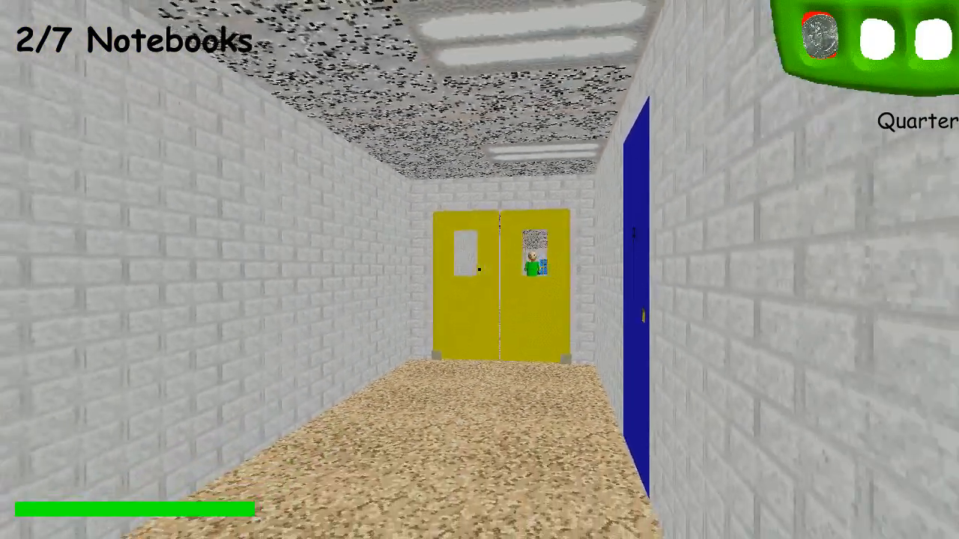
key(W)
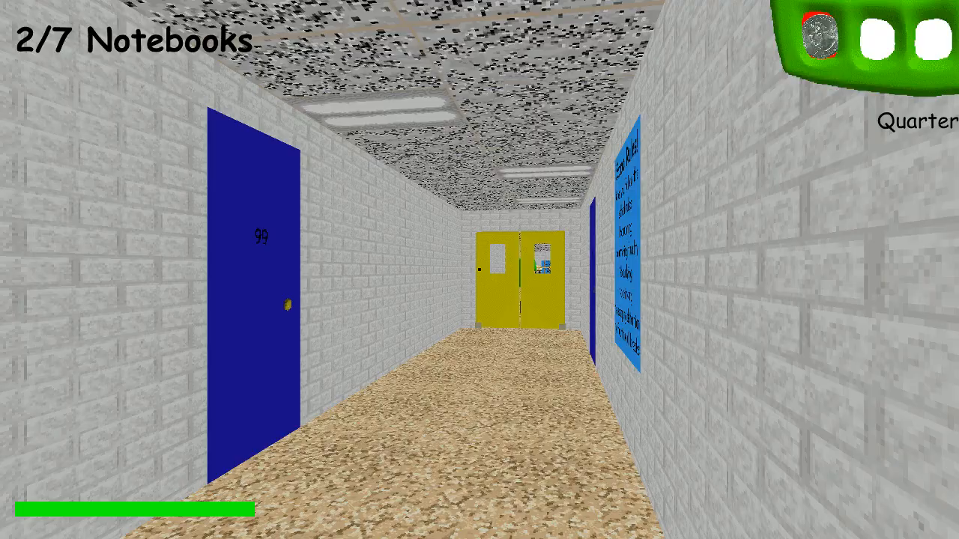
key(w)
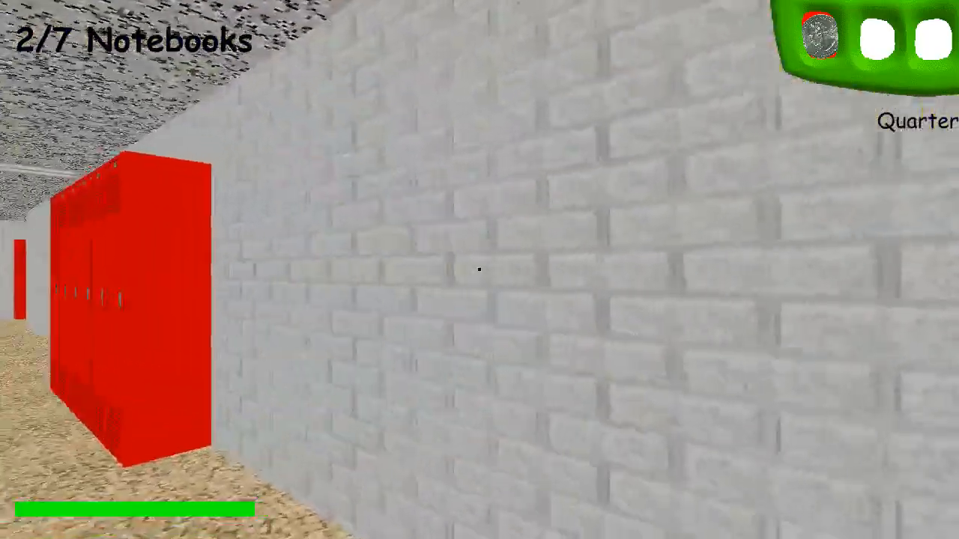
mouse_move(479, 270)
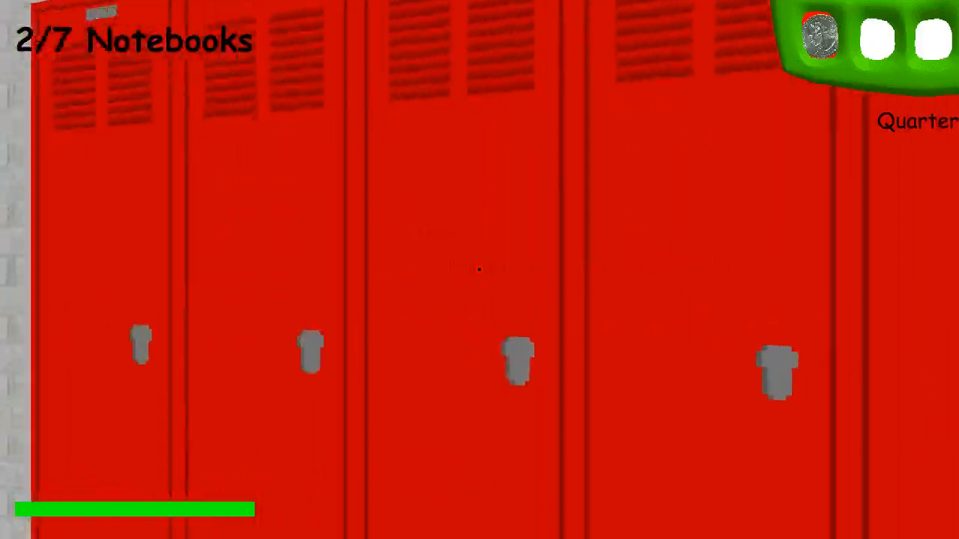
mouse_move(479, 270)
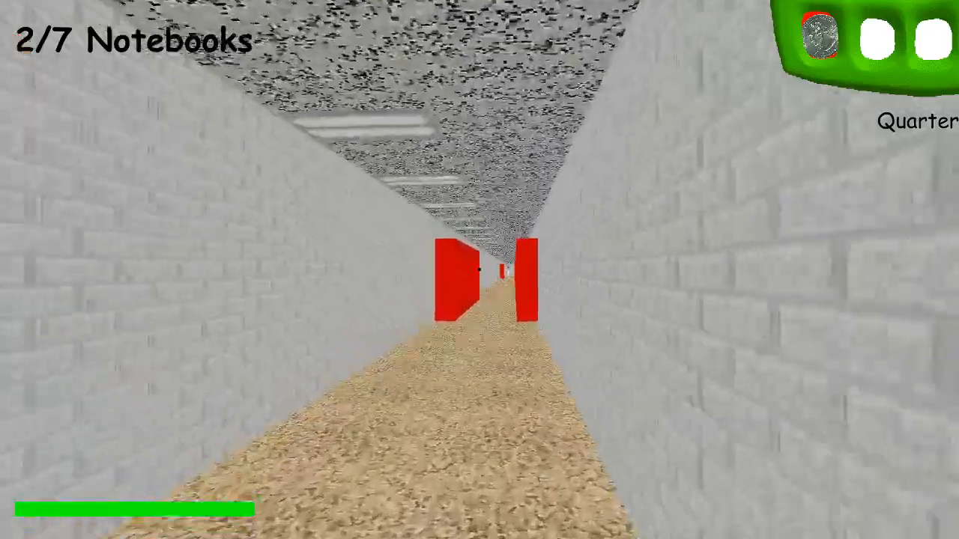
key(W)
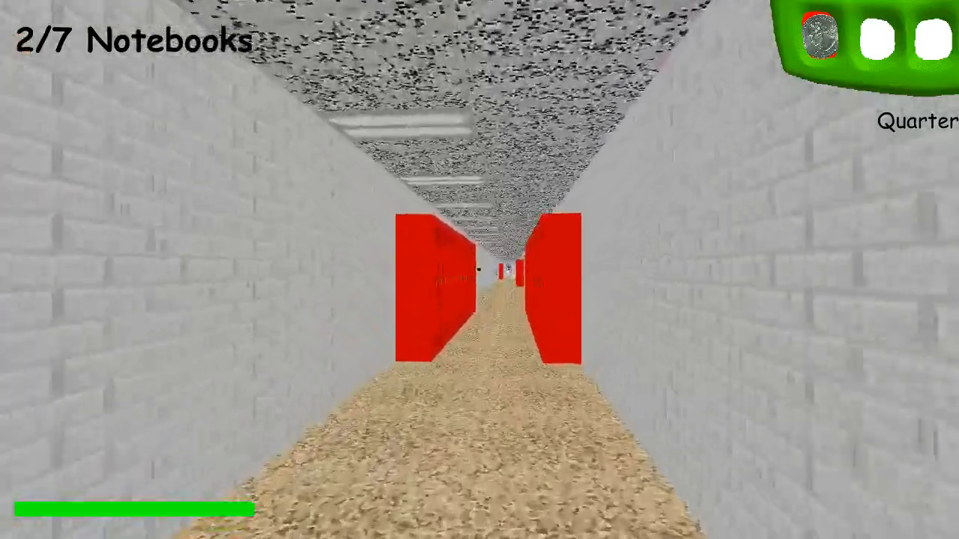
mouse_move(479, 270)
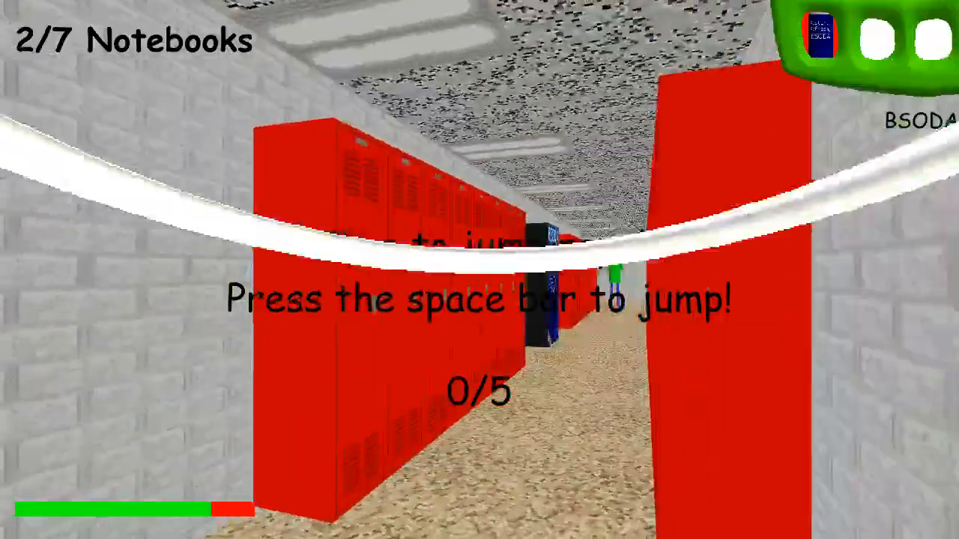
Jump the rope repeatedly to get through Playtime's jump-rope minigame.
key(space)
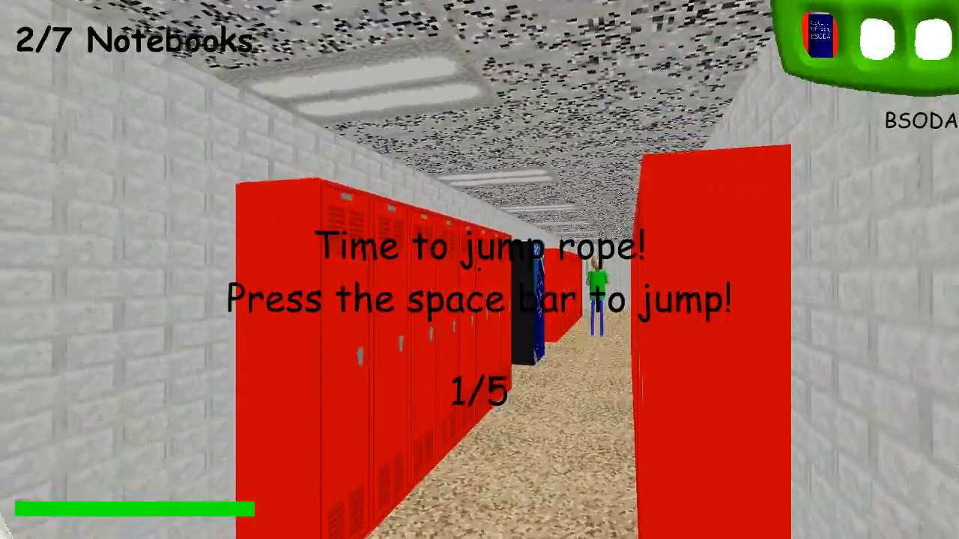
key(space)
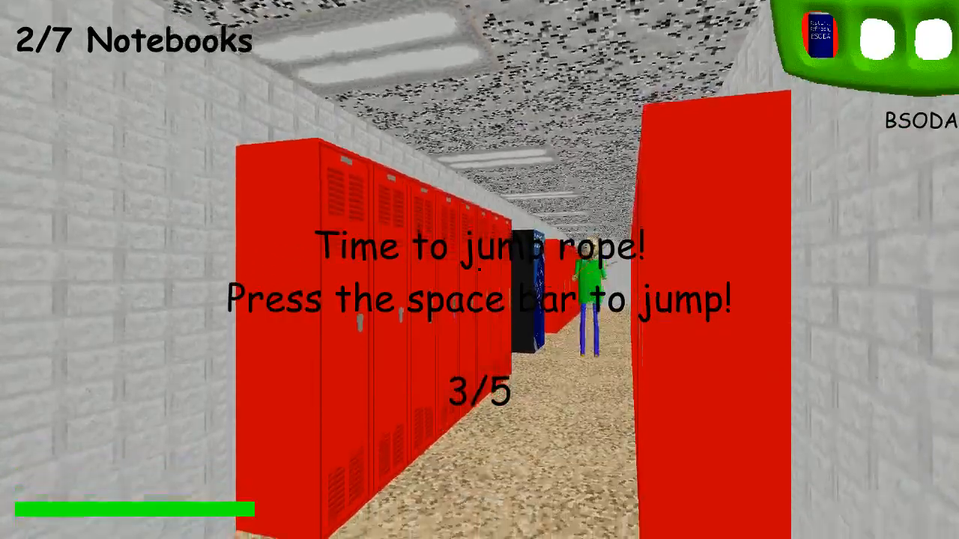
key(space)
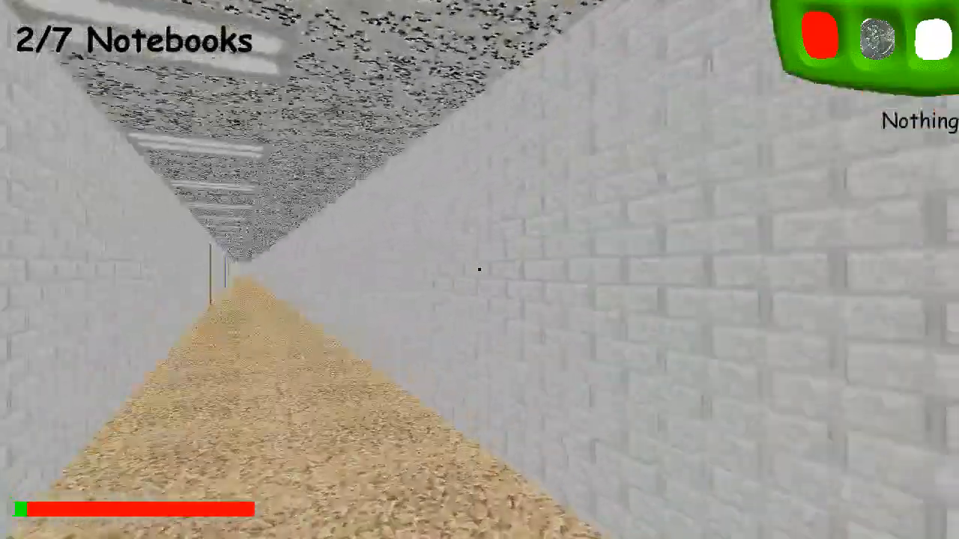
mouse_move(479, 270)
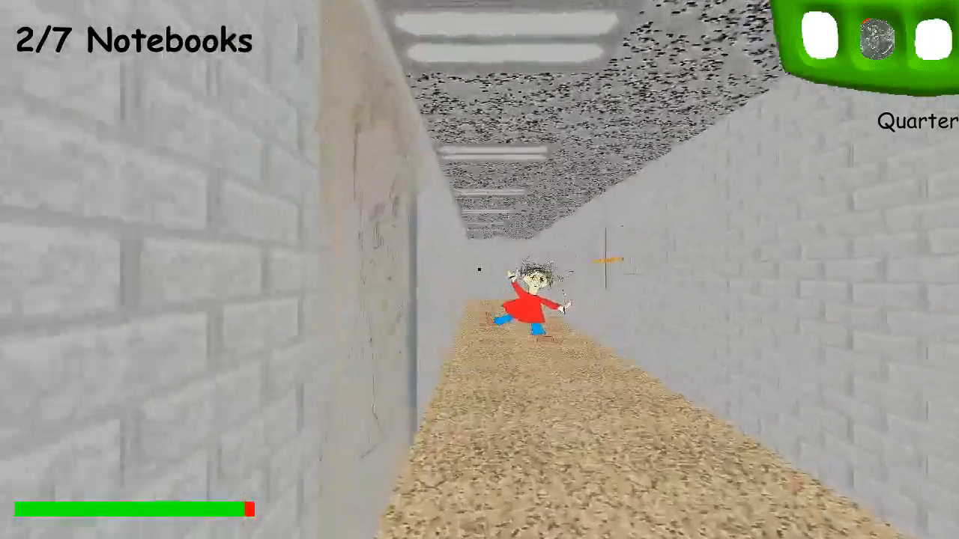
key(Escape)
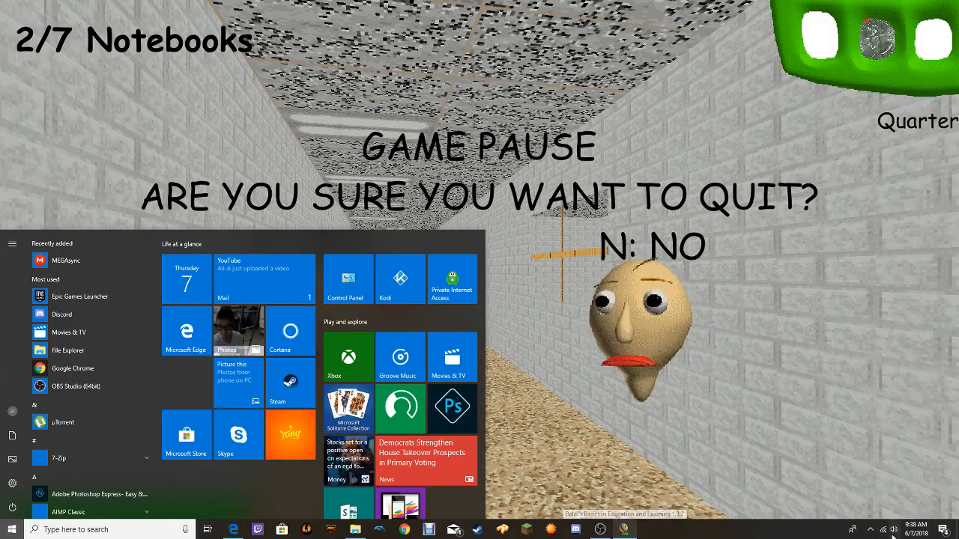
click(907, 530)
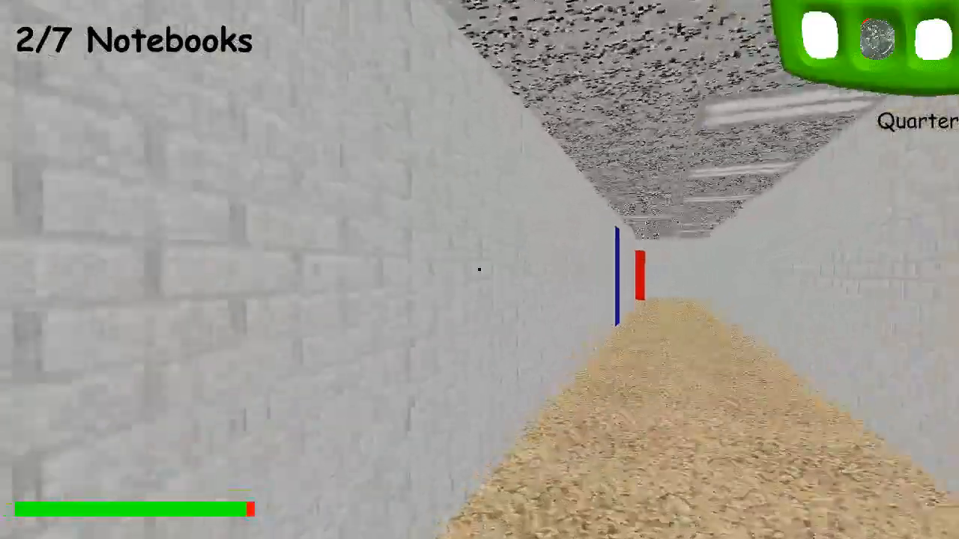
Walk forward down the long hallway toward the classroom with the third notebook.
key(w)
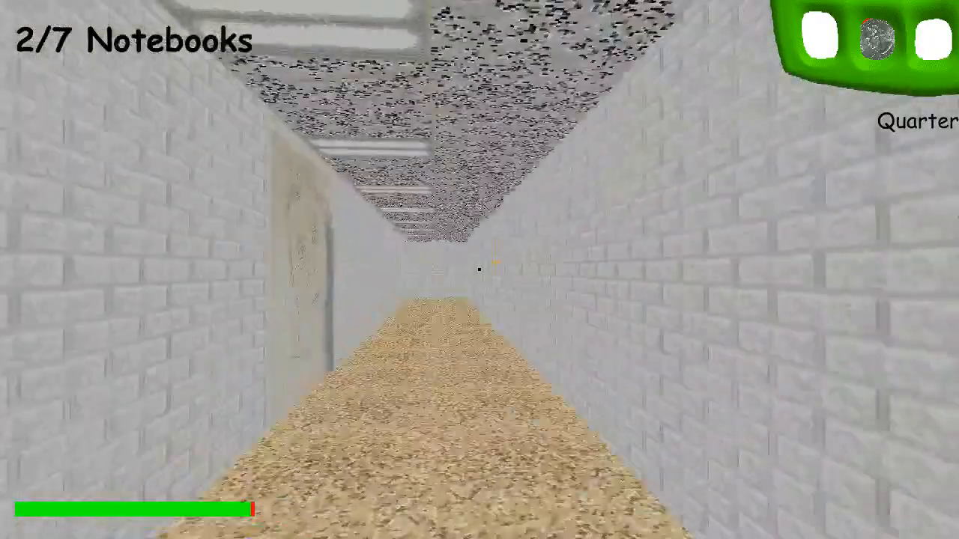
key(W)
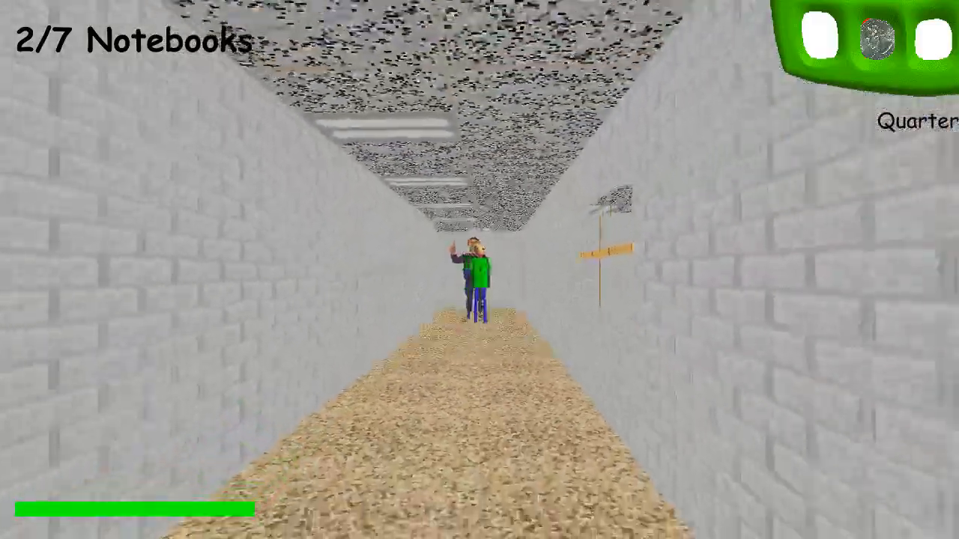
key(w)
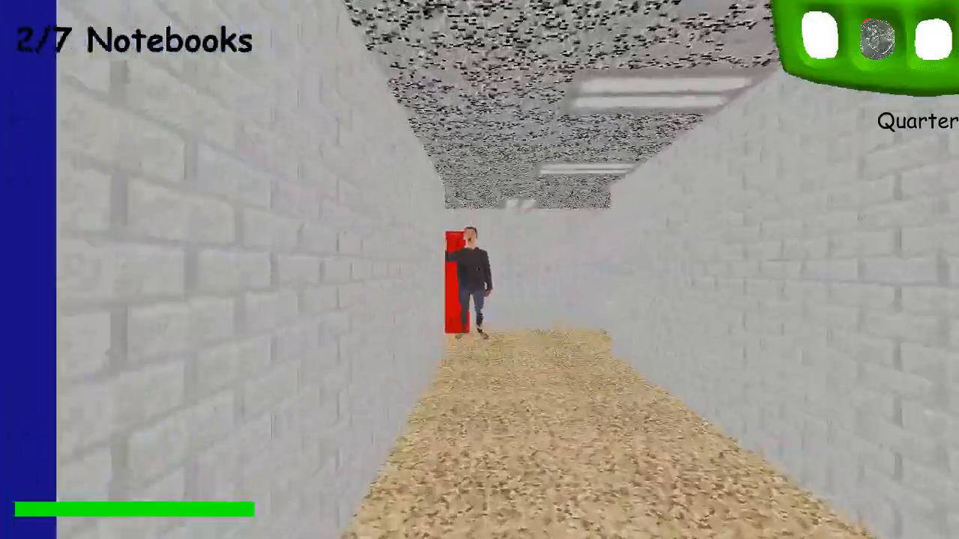
key(w)
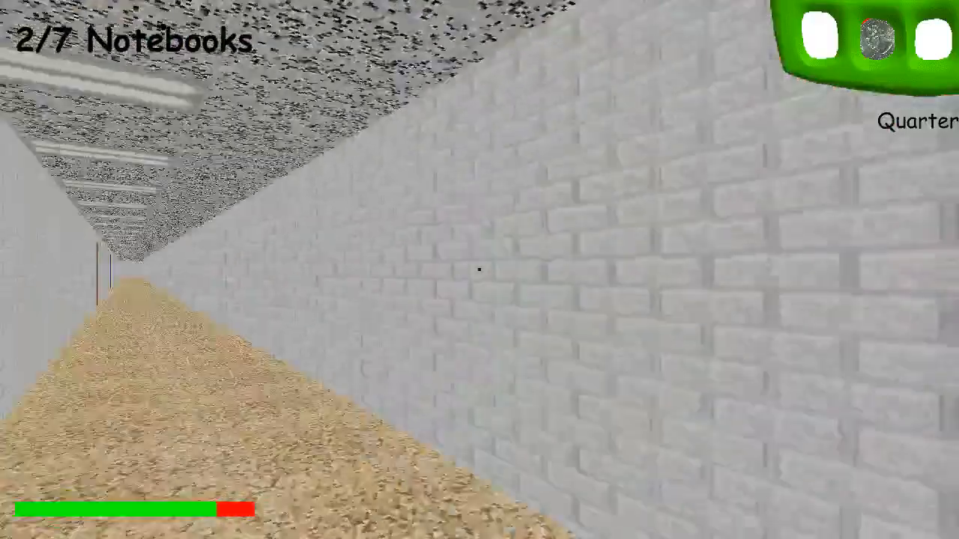
mouse_move(479, 270)
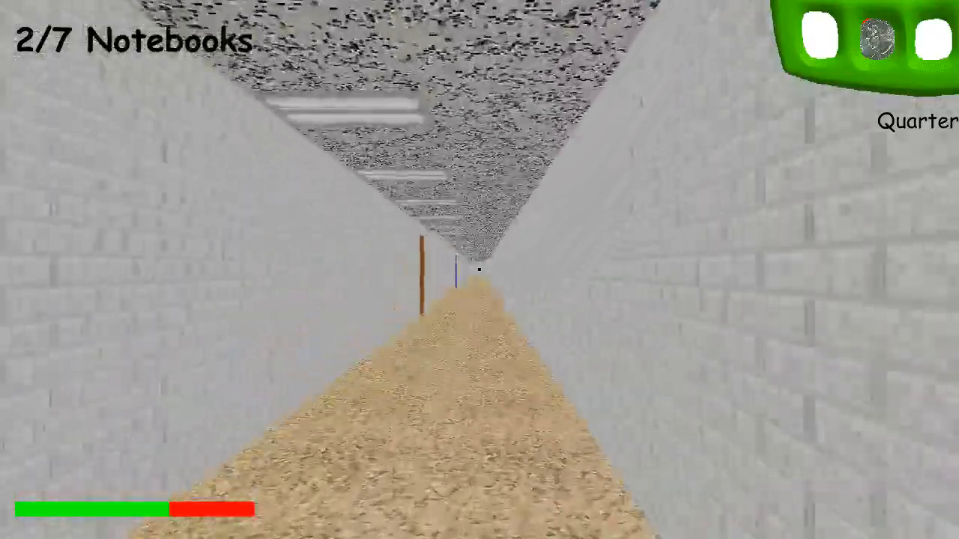
key(W)
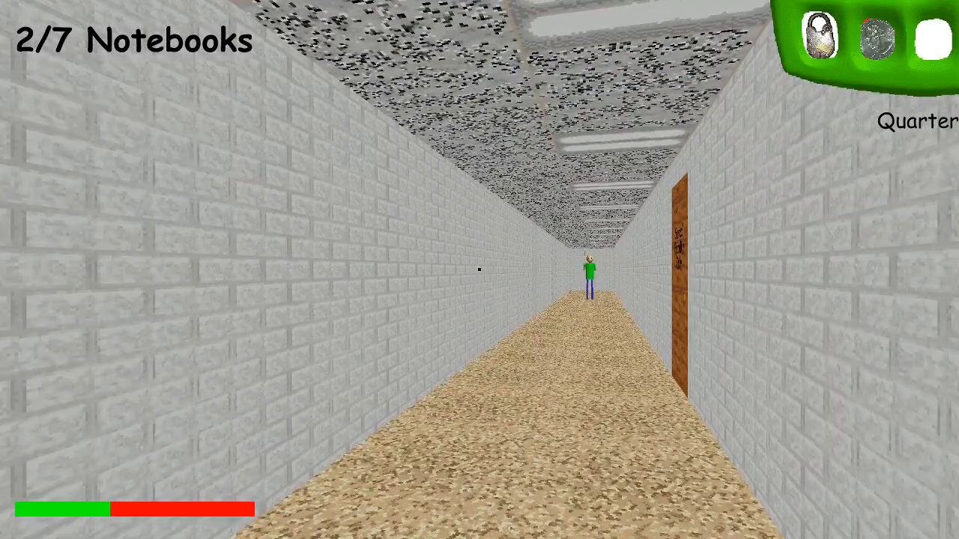
key(w)
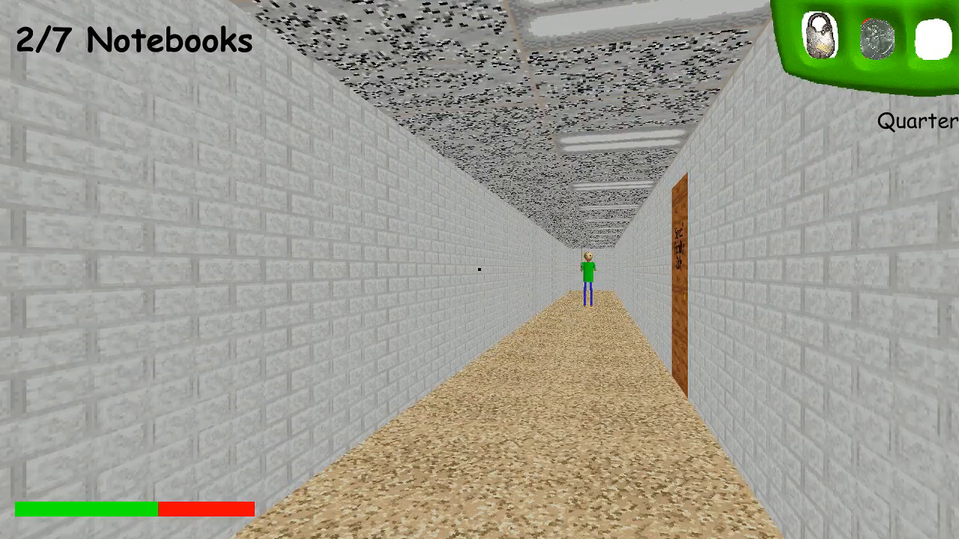
Keep moving along the corridor away from Baldi toward the yellow doors and BSODA machine.
key(w)
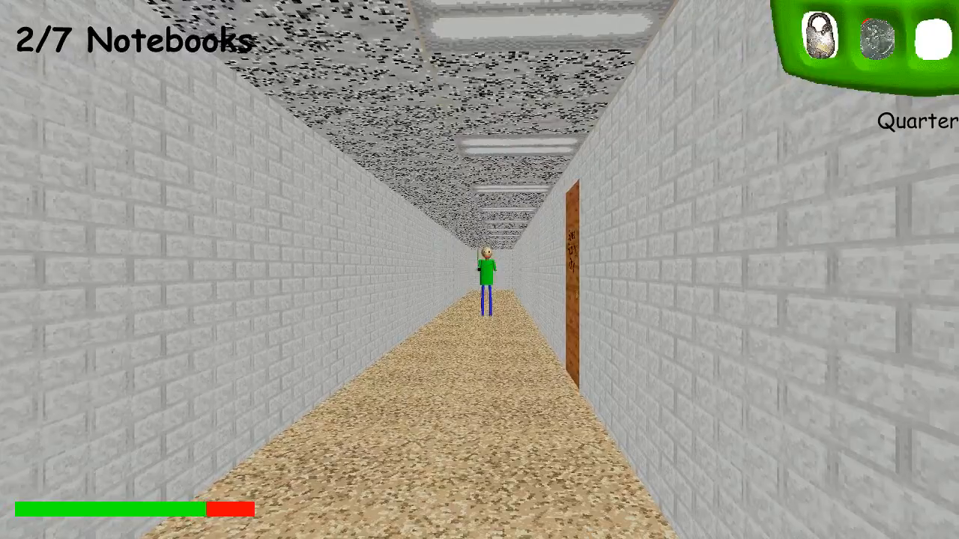
key(w)
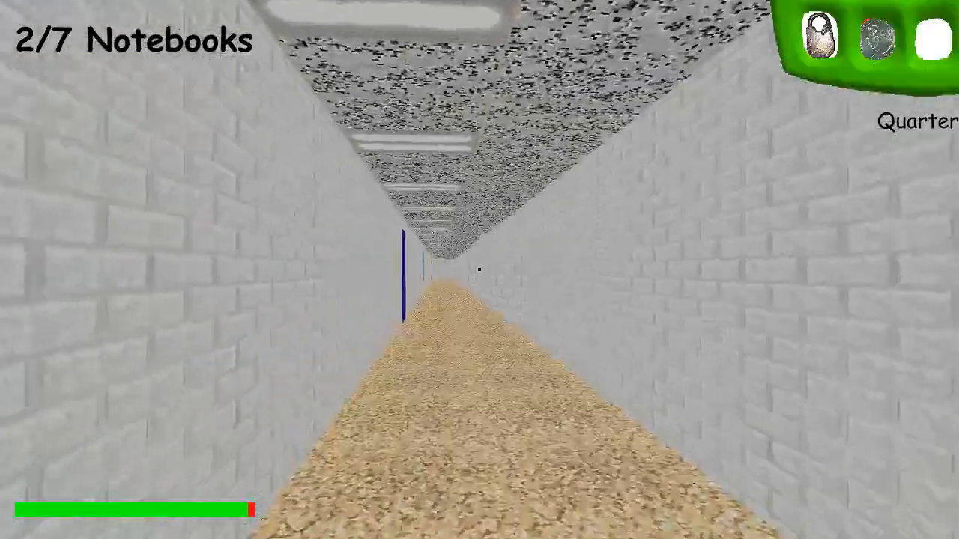
key(w)
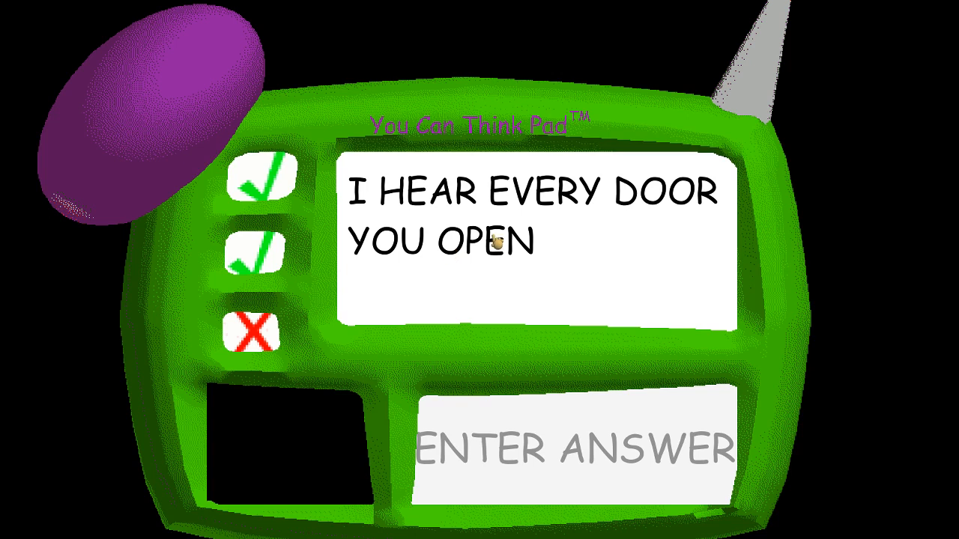
mouse_move(662, 348)
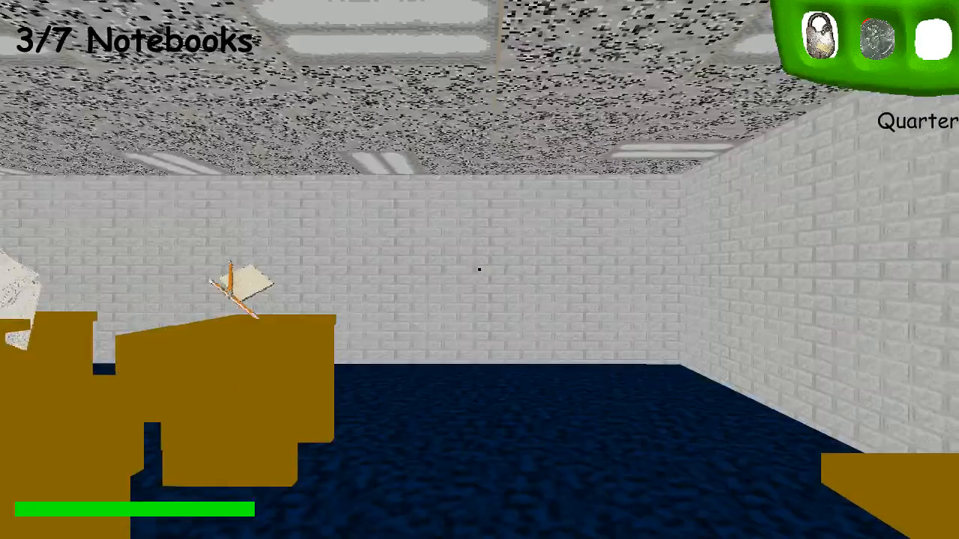
mouse_move(479, 269)
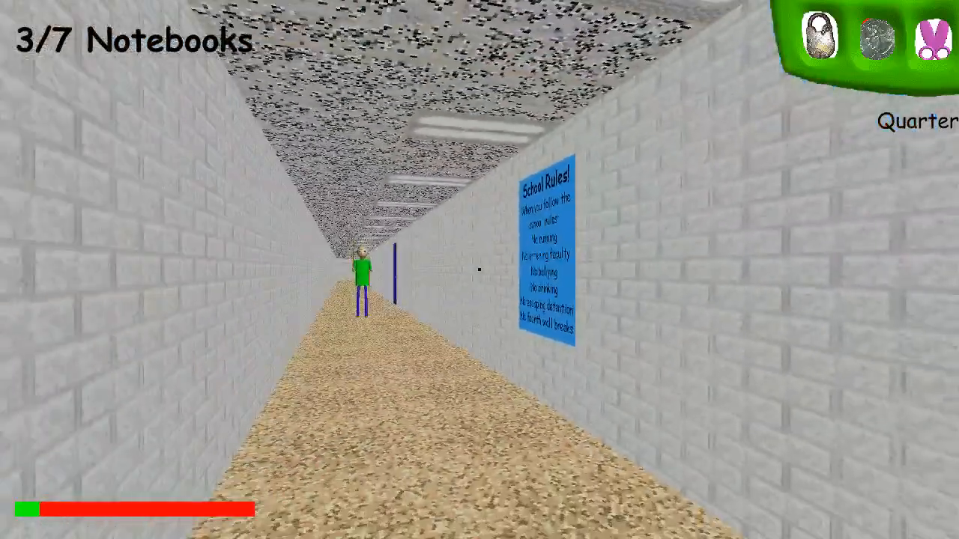
key(w)
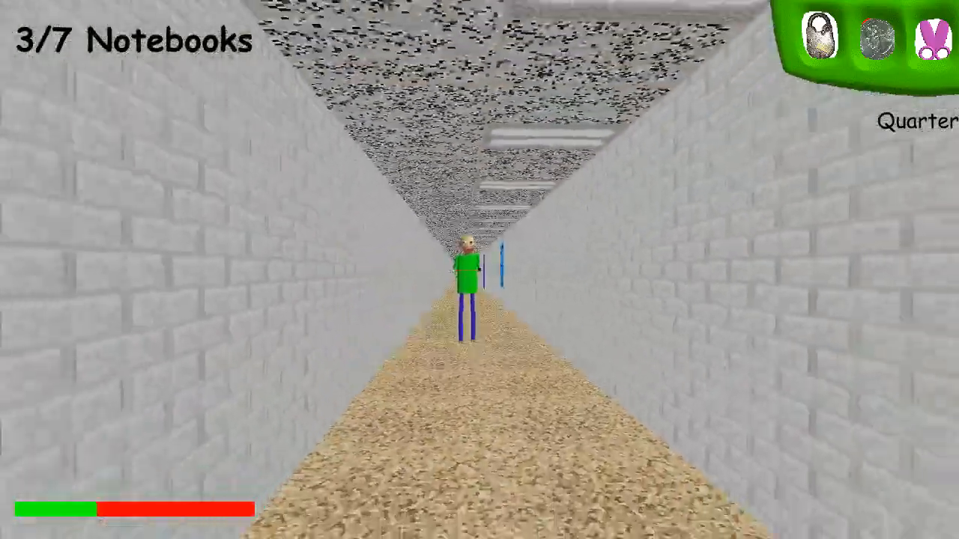
key(w)
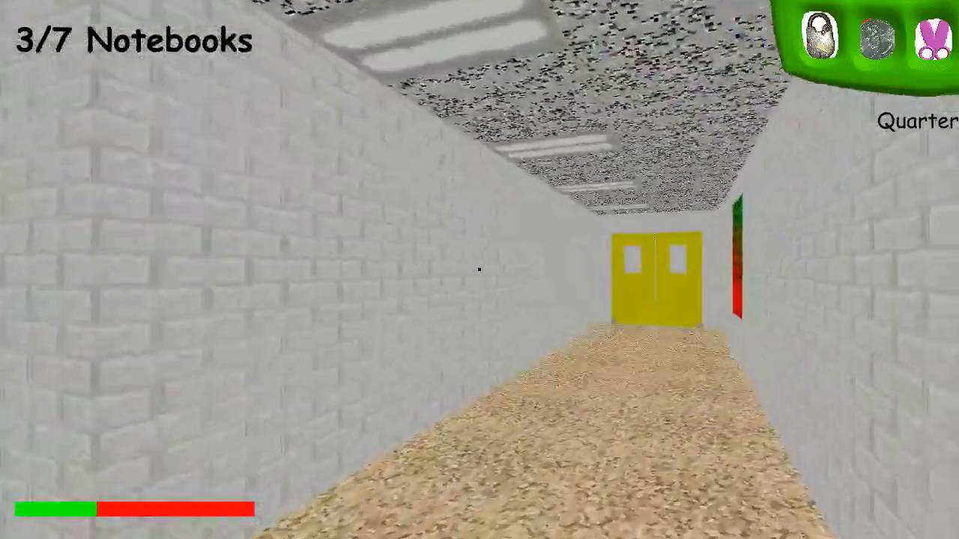
key(W)
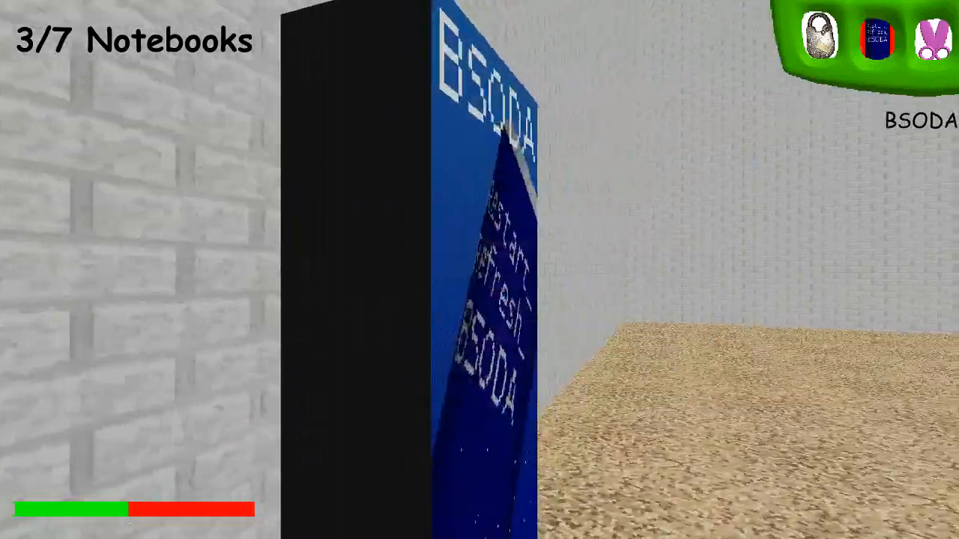
mouse_move(479, 269)
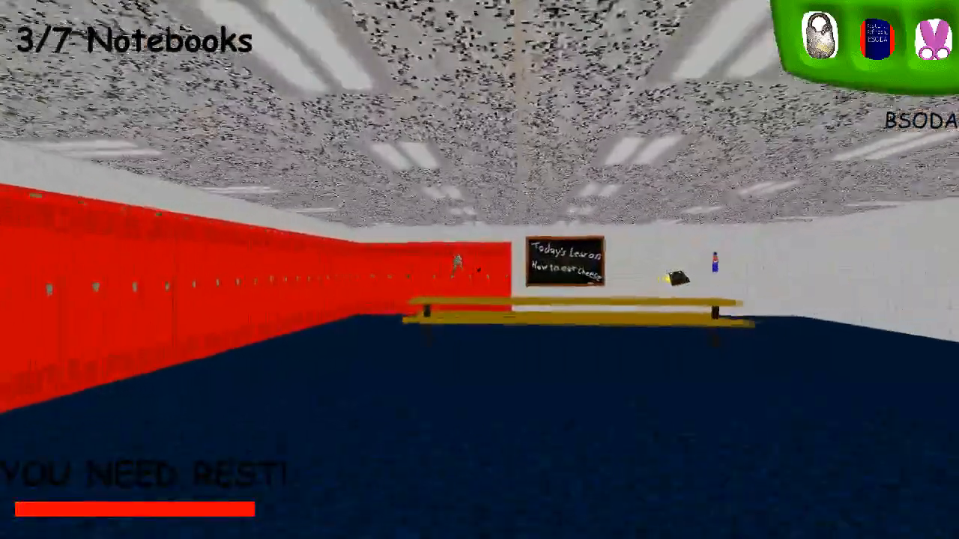
mouse_move(480, 269)
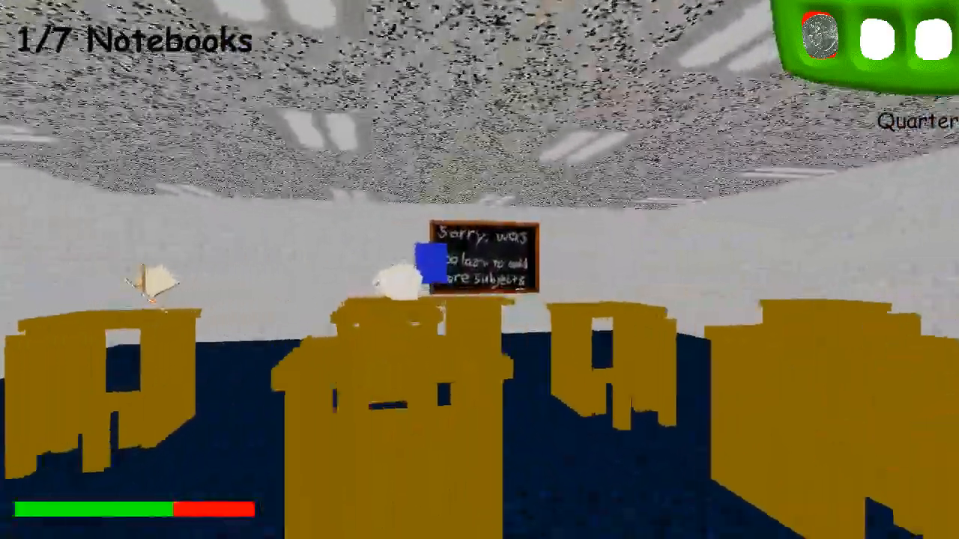
Pick up the classroom notebook, go through the yellow double doors and head for the red lockers.
click(482, 262)
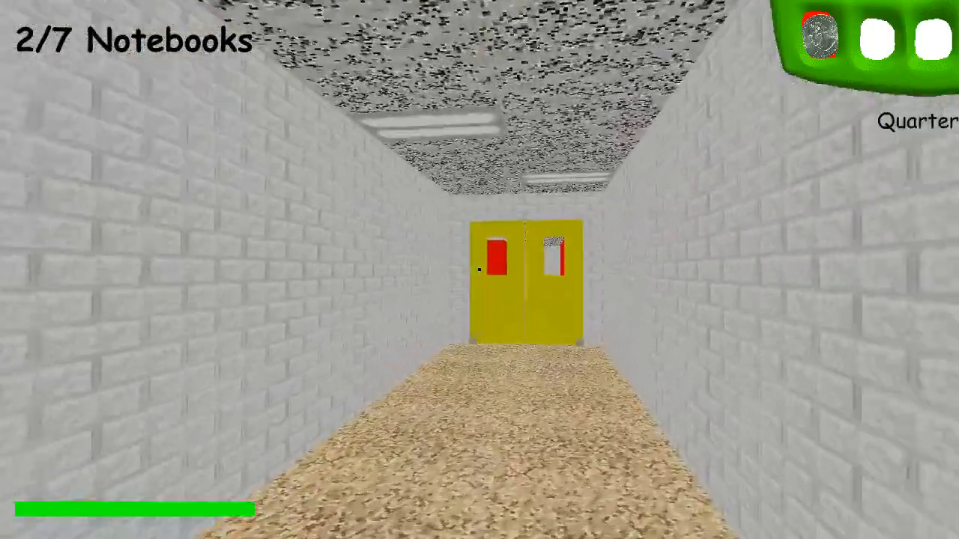
key(W)
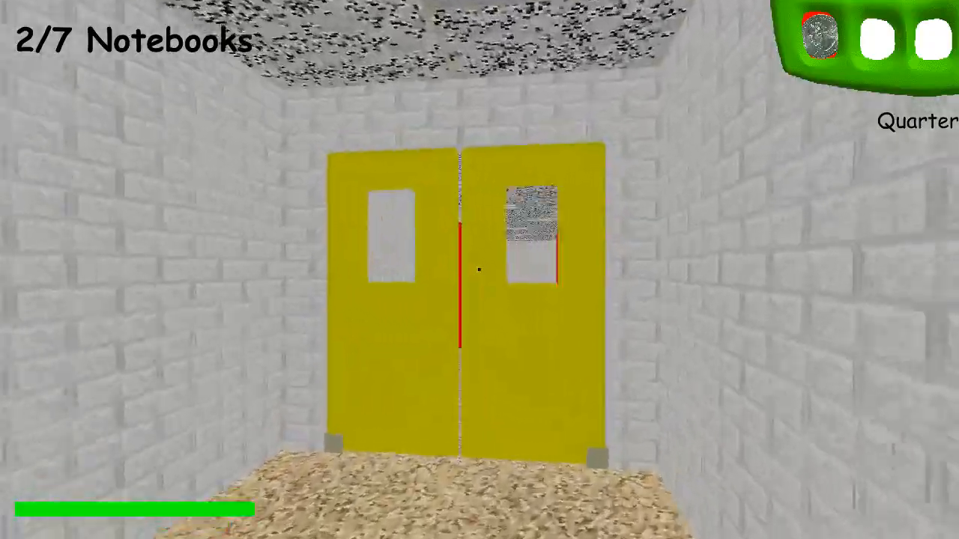
key(W)
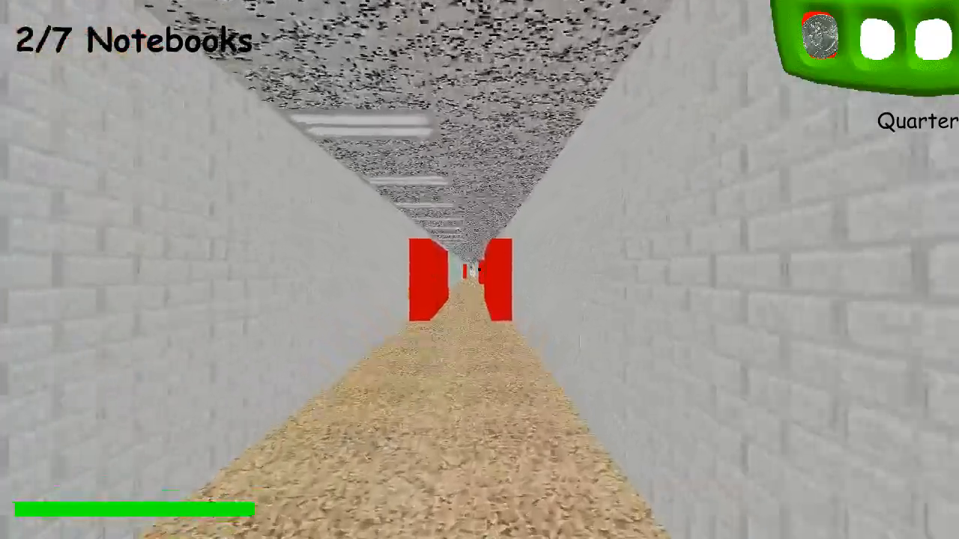
key(w)
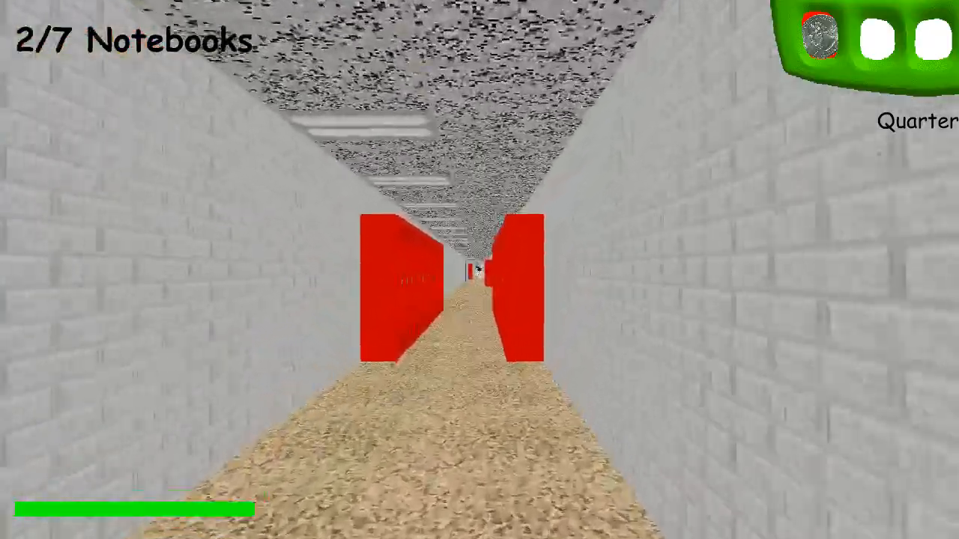
key(W)
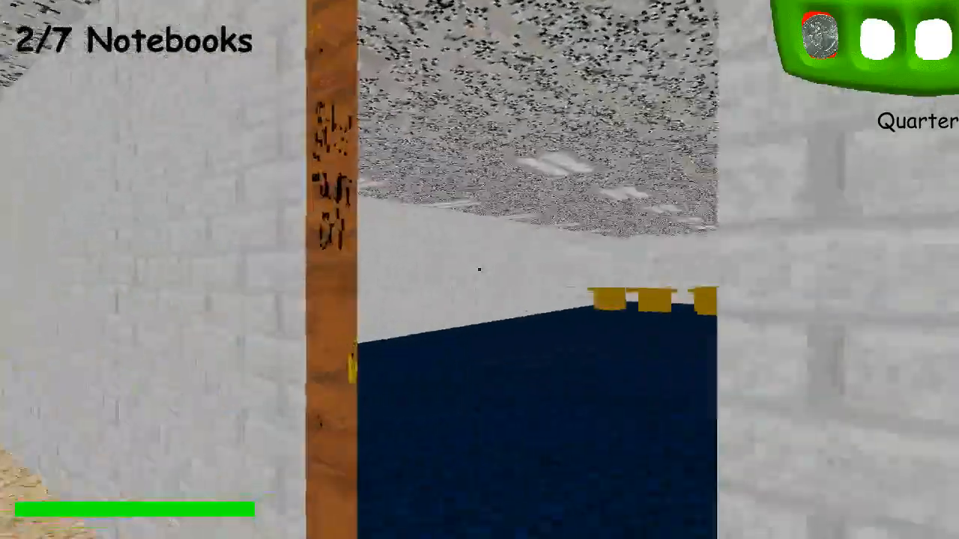
mouse_move(479, 270)
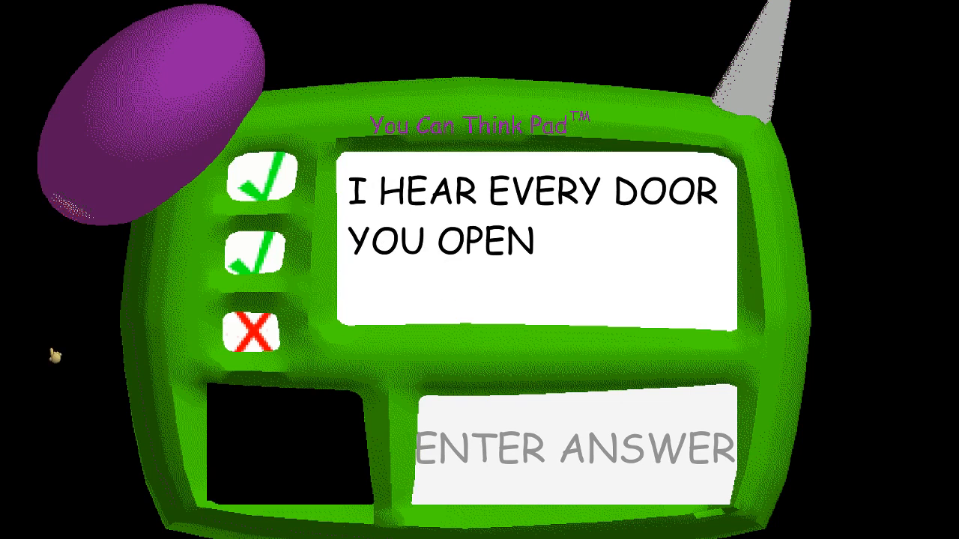
mouse_move(54, 356)
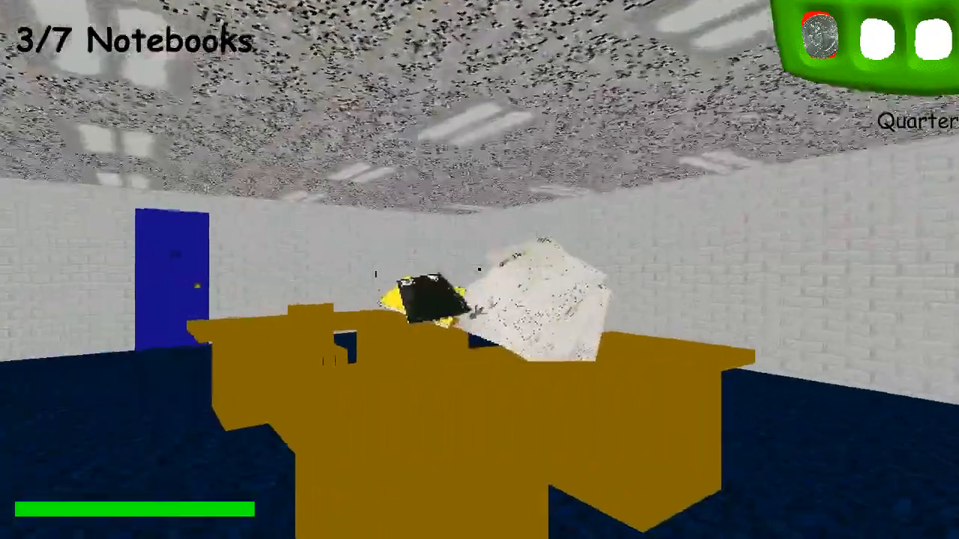
mouse_move(480, 270)
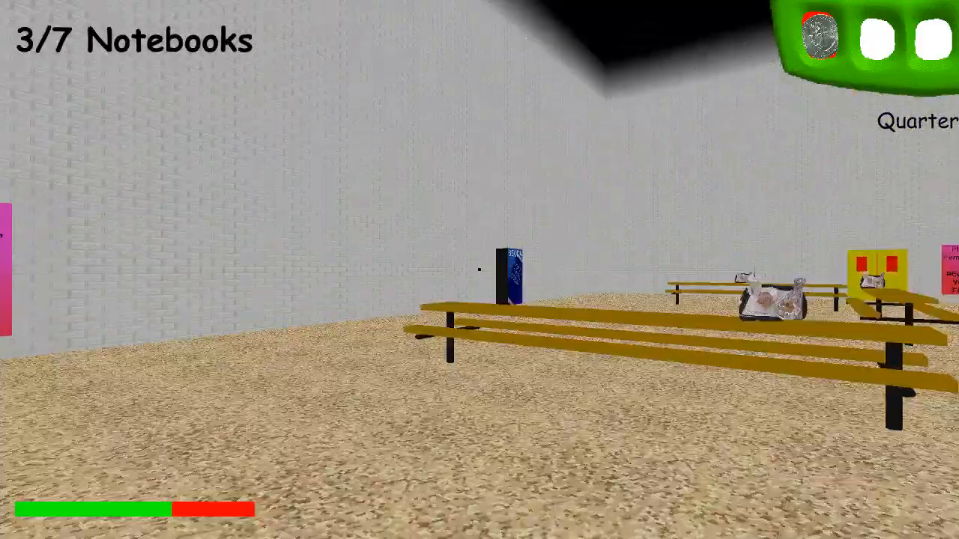
mouse_move(480, 270)
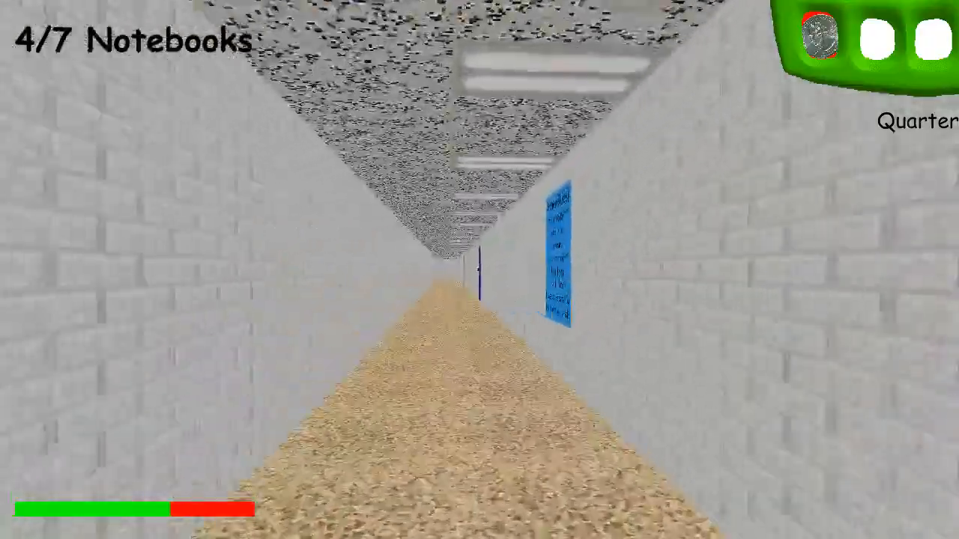
Walk past the rules poster and pick up the notebook in front of the chalkboard.
key(w)
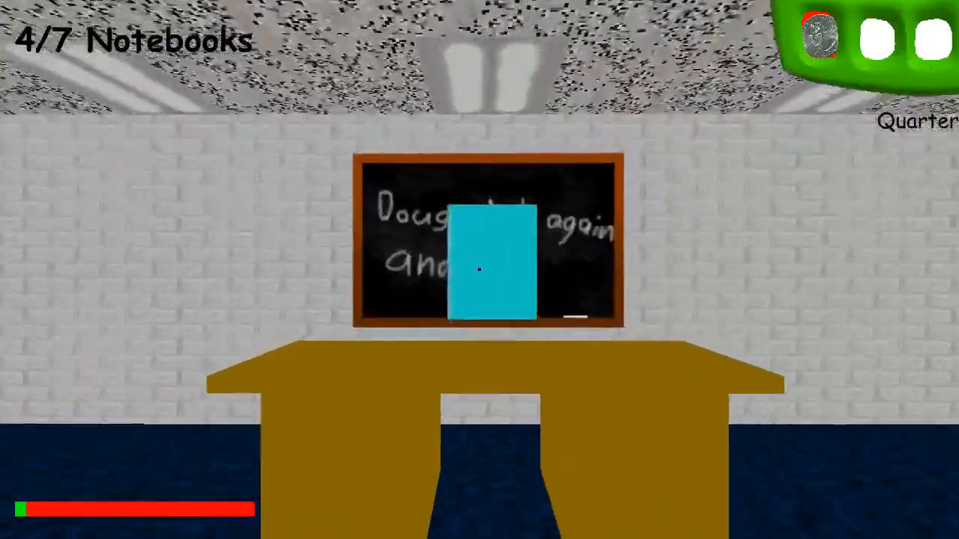
click(490, 262)
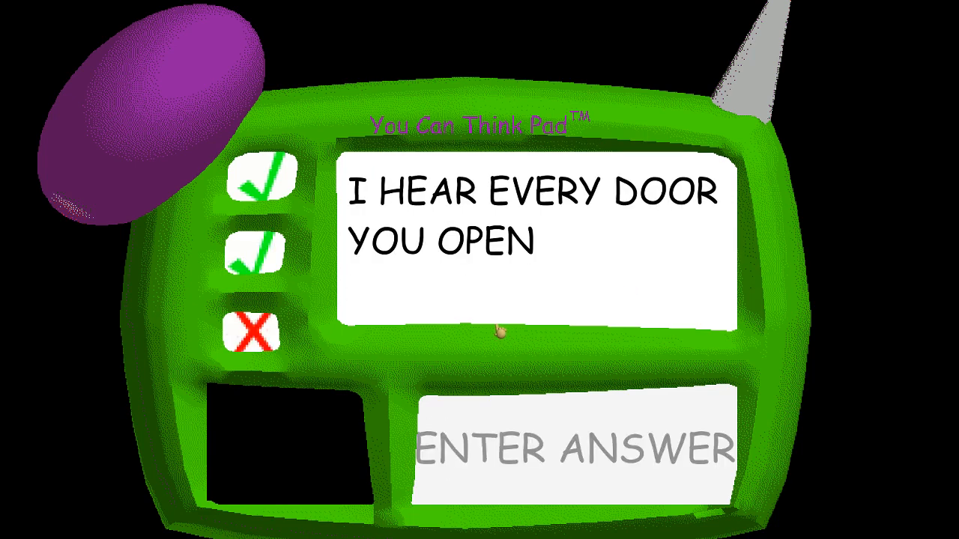
mouse_move(761, 322)
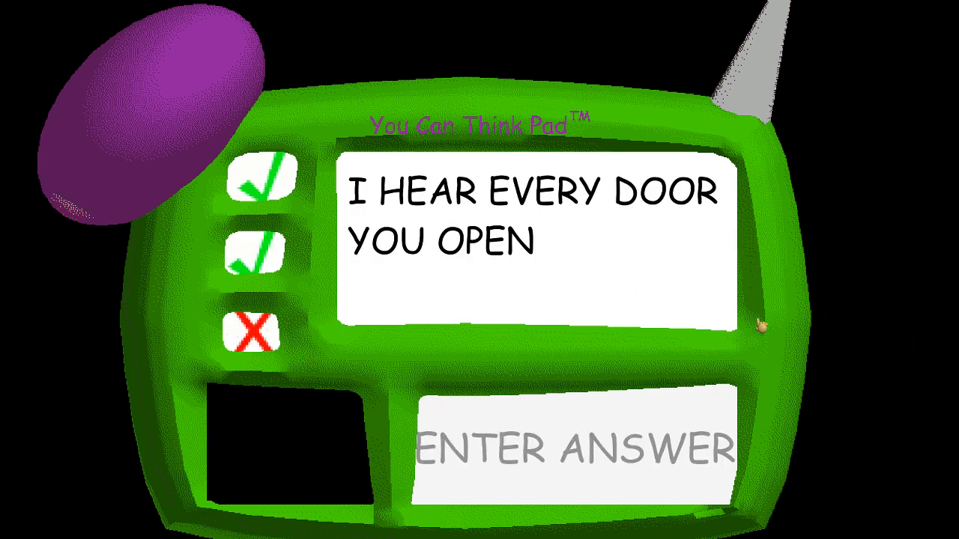